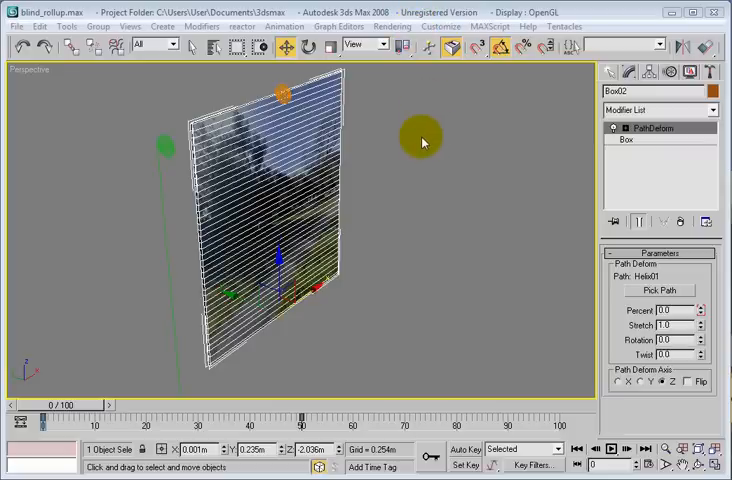
mouse_move(397, 130)
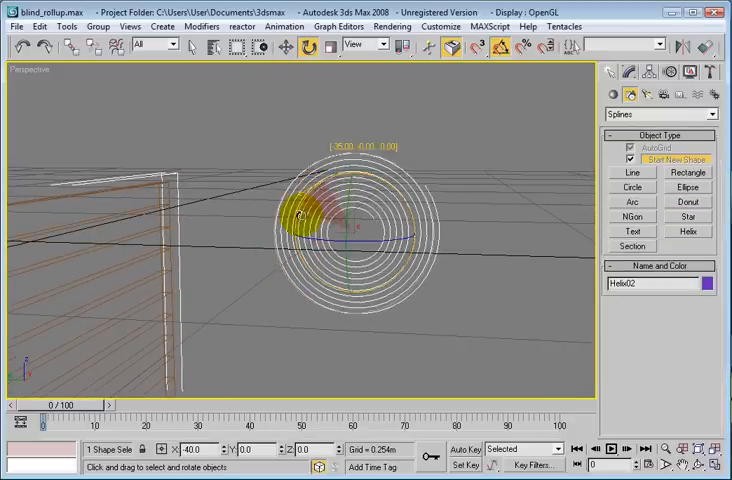
Rotate Helix02 upright to about -90/10/90 and convert it to an Editable Spline
drag(300, 218, 275, 245)
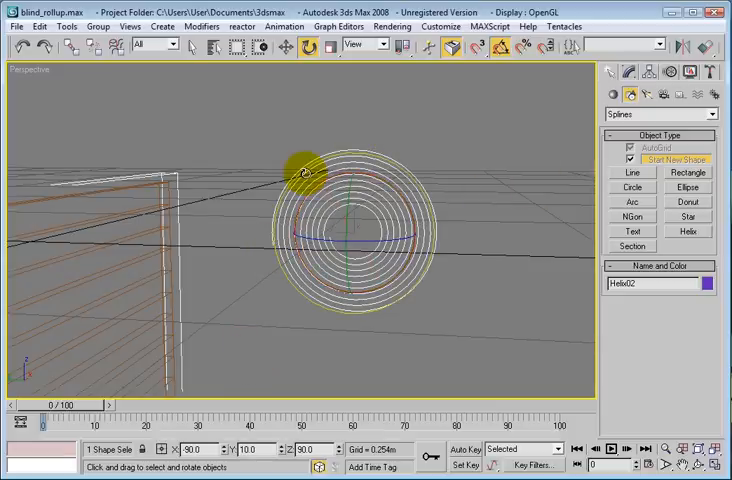
right_click(305, 175)
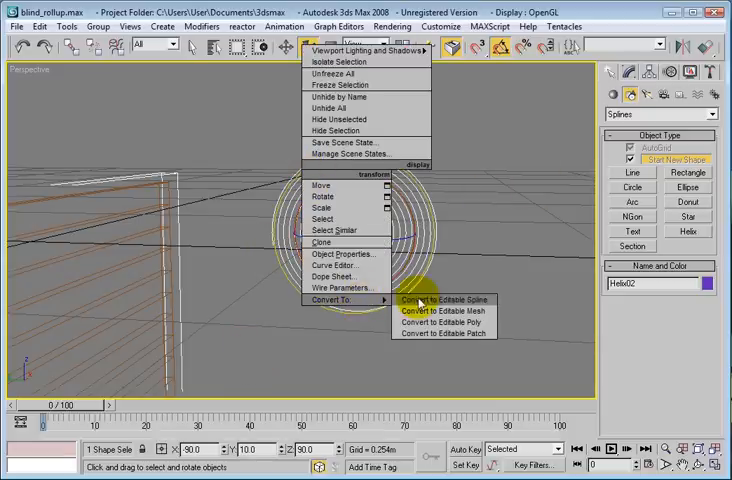
click(435, 300)
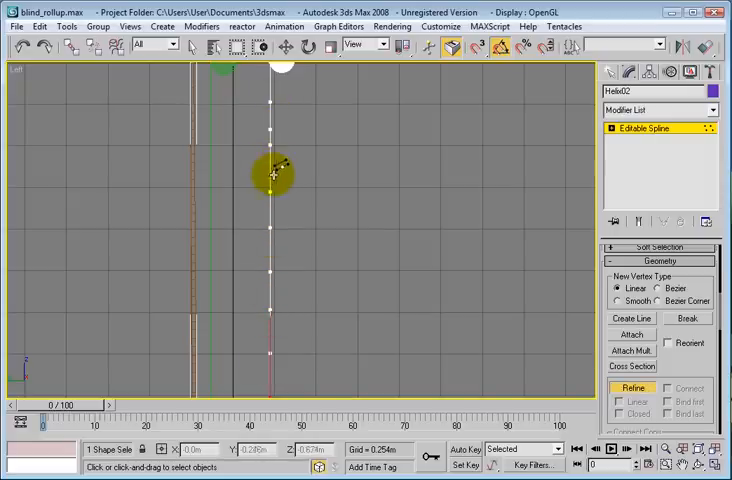
Refine Helix02 in the Left view, adding vertices along the spline
drag(270, 175, 268, 290)
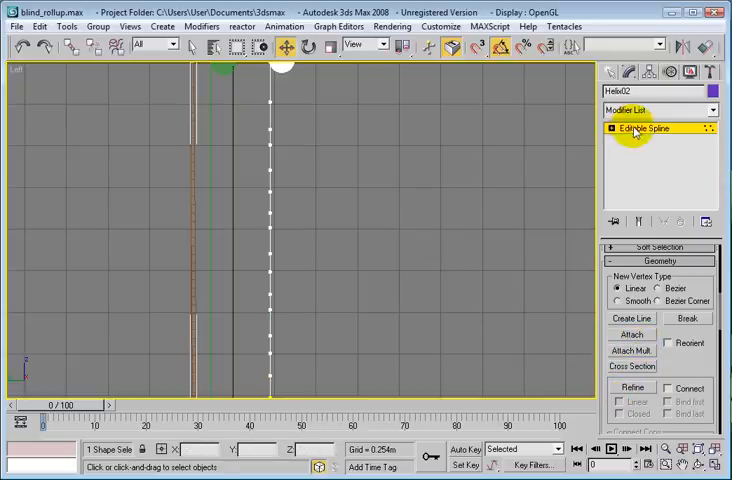
Leave Helix02's vertex sub-object mode to return to Box02 in Camera01
click(497, 197)
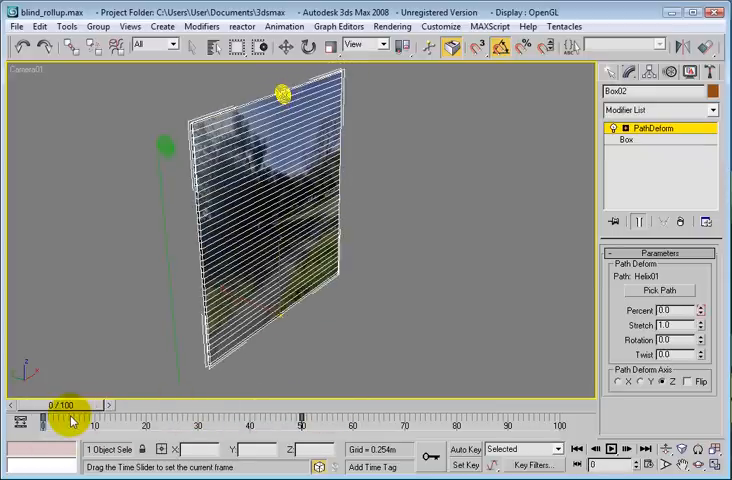
Scrub to frame 34, adjusting Helix01's vertices midway, to watch the blind roll up
drag(70, 404, 130, 404)
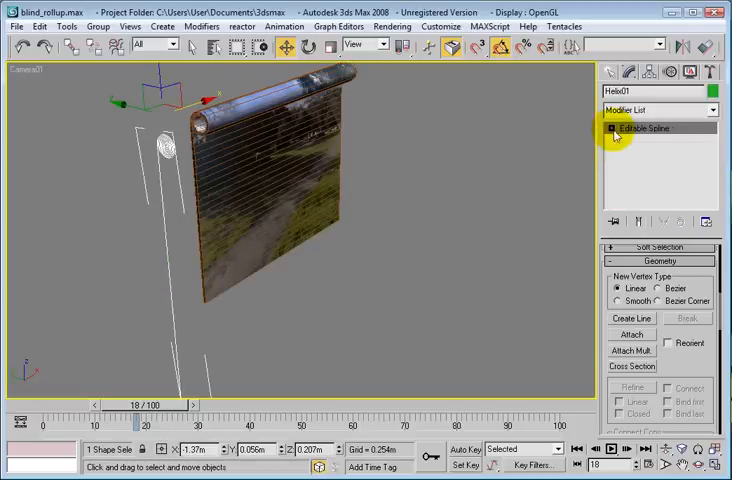
click(608, 128)
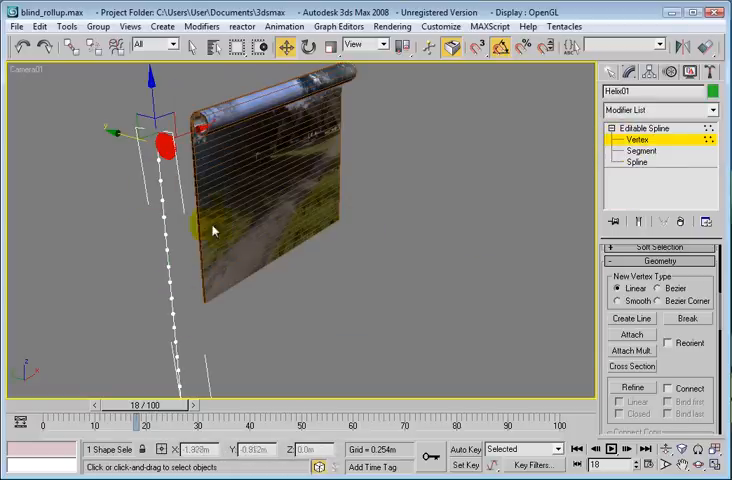
drag(210, 225, 160, 170)
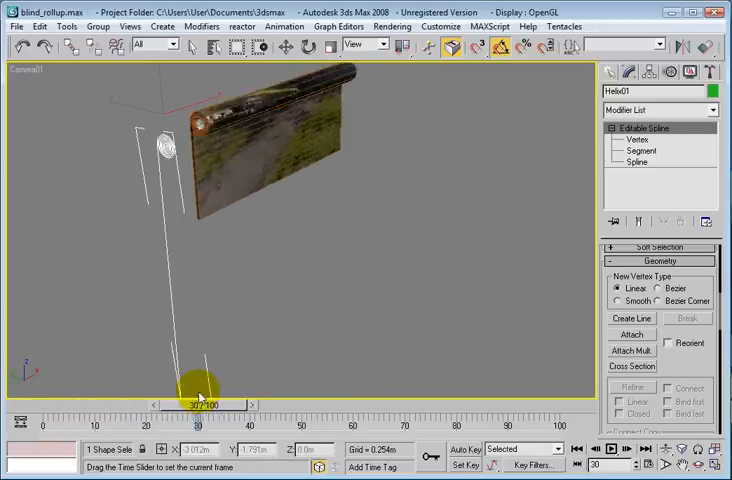
drag(200, 397, 212, 397)
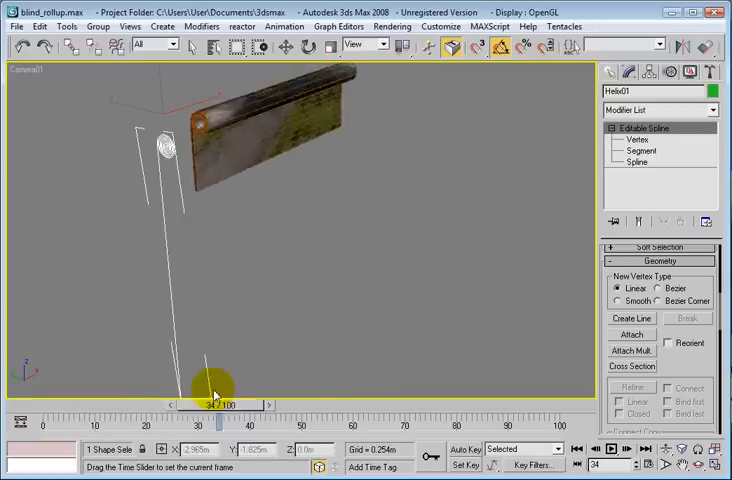
drag(215, 404, 245, 404)
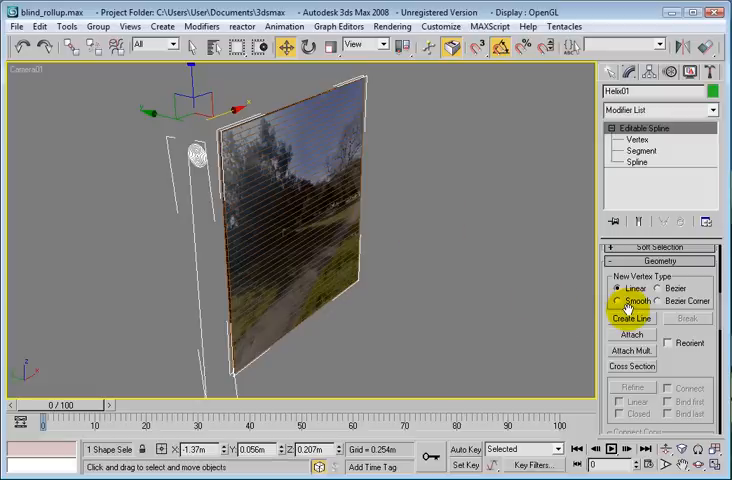
Return to frame 0 with Helix01 selected and the blind flat again
click(620, 289)
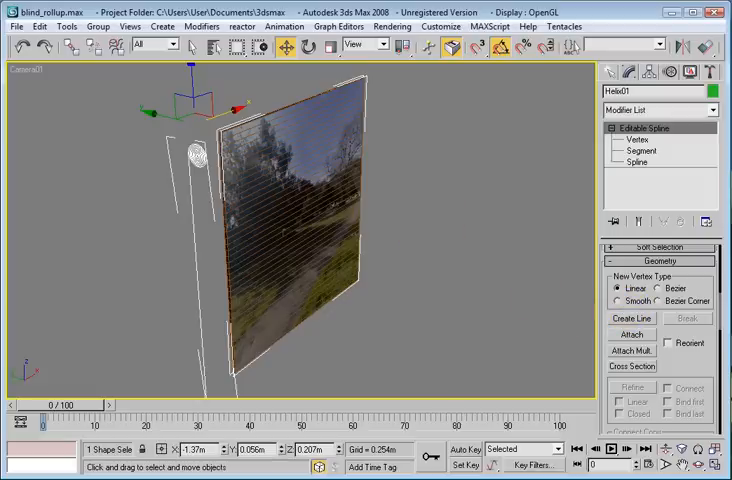